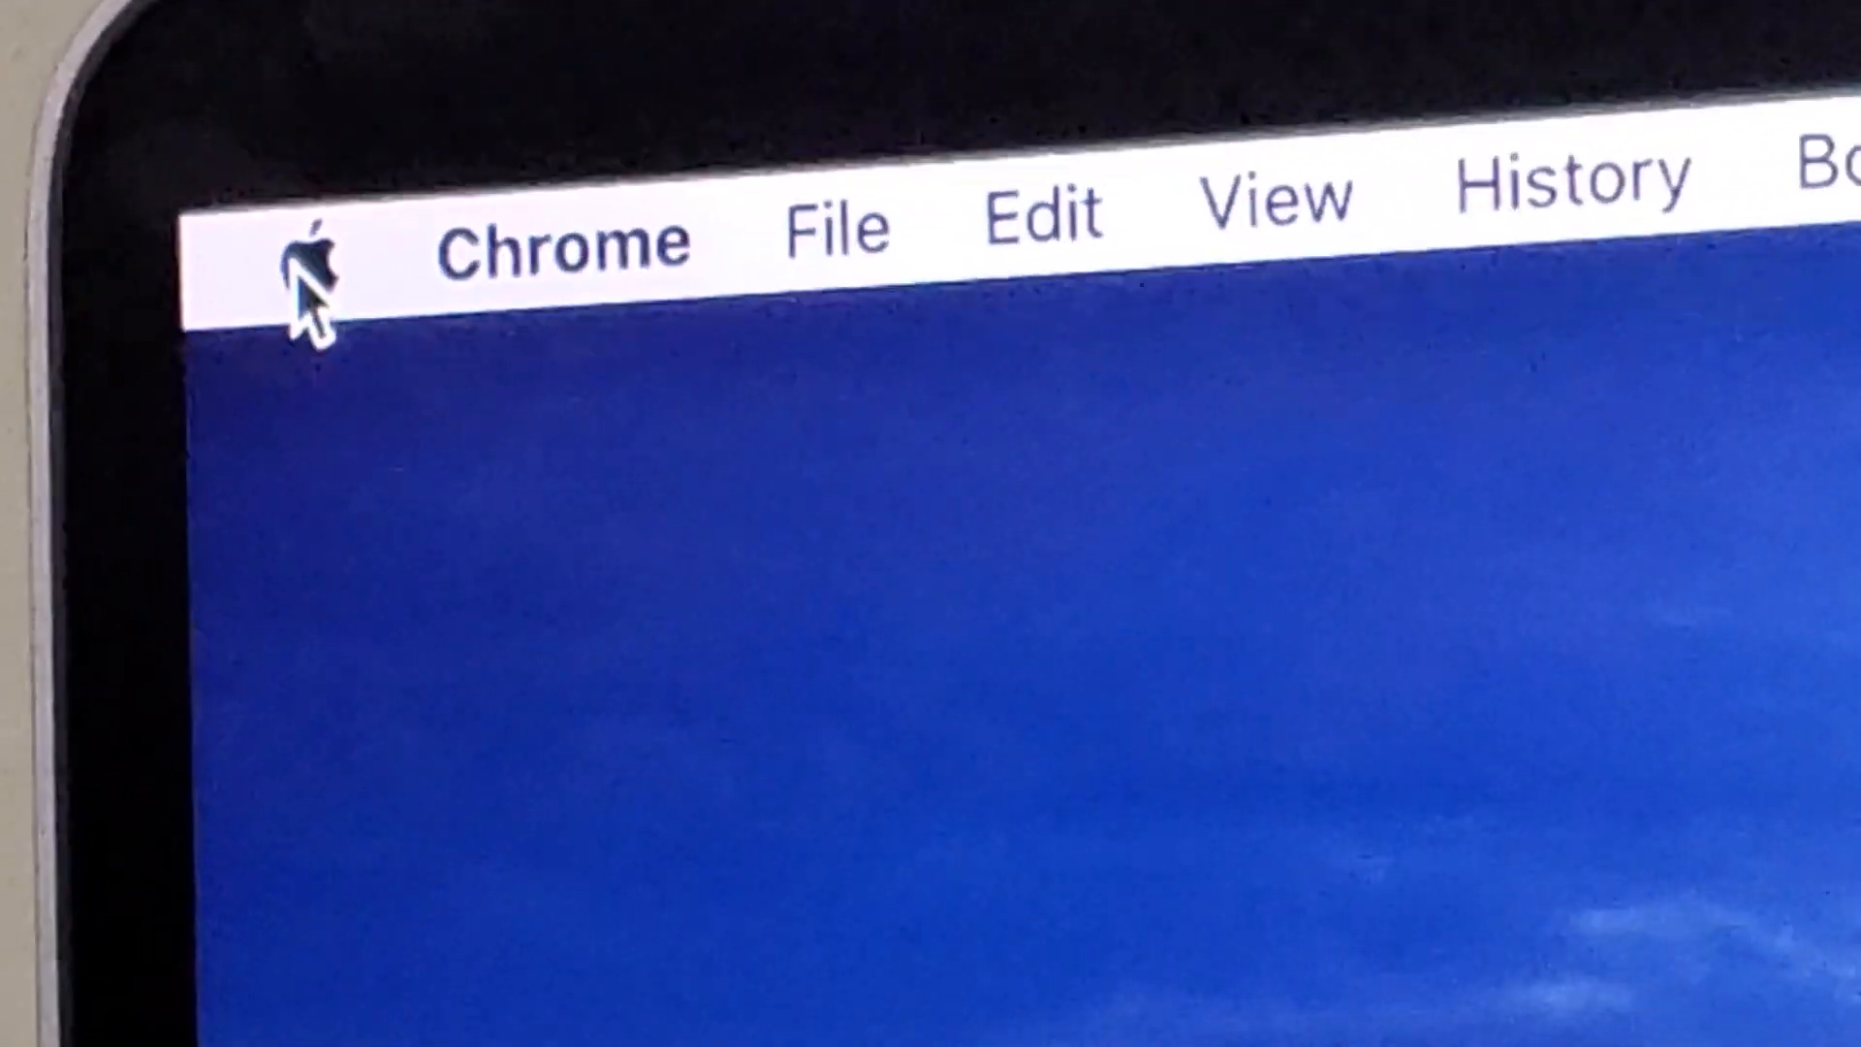
- Choose Shut Down… from the Apple menu to bring up the shutdown confirmation countdown
left_click(320, 243)
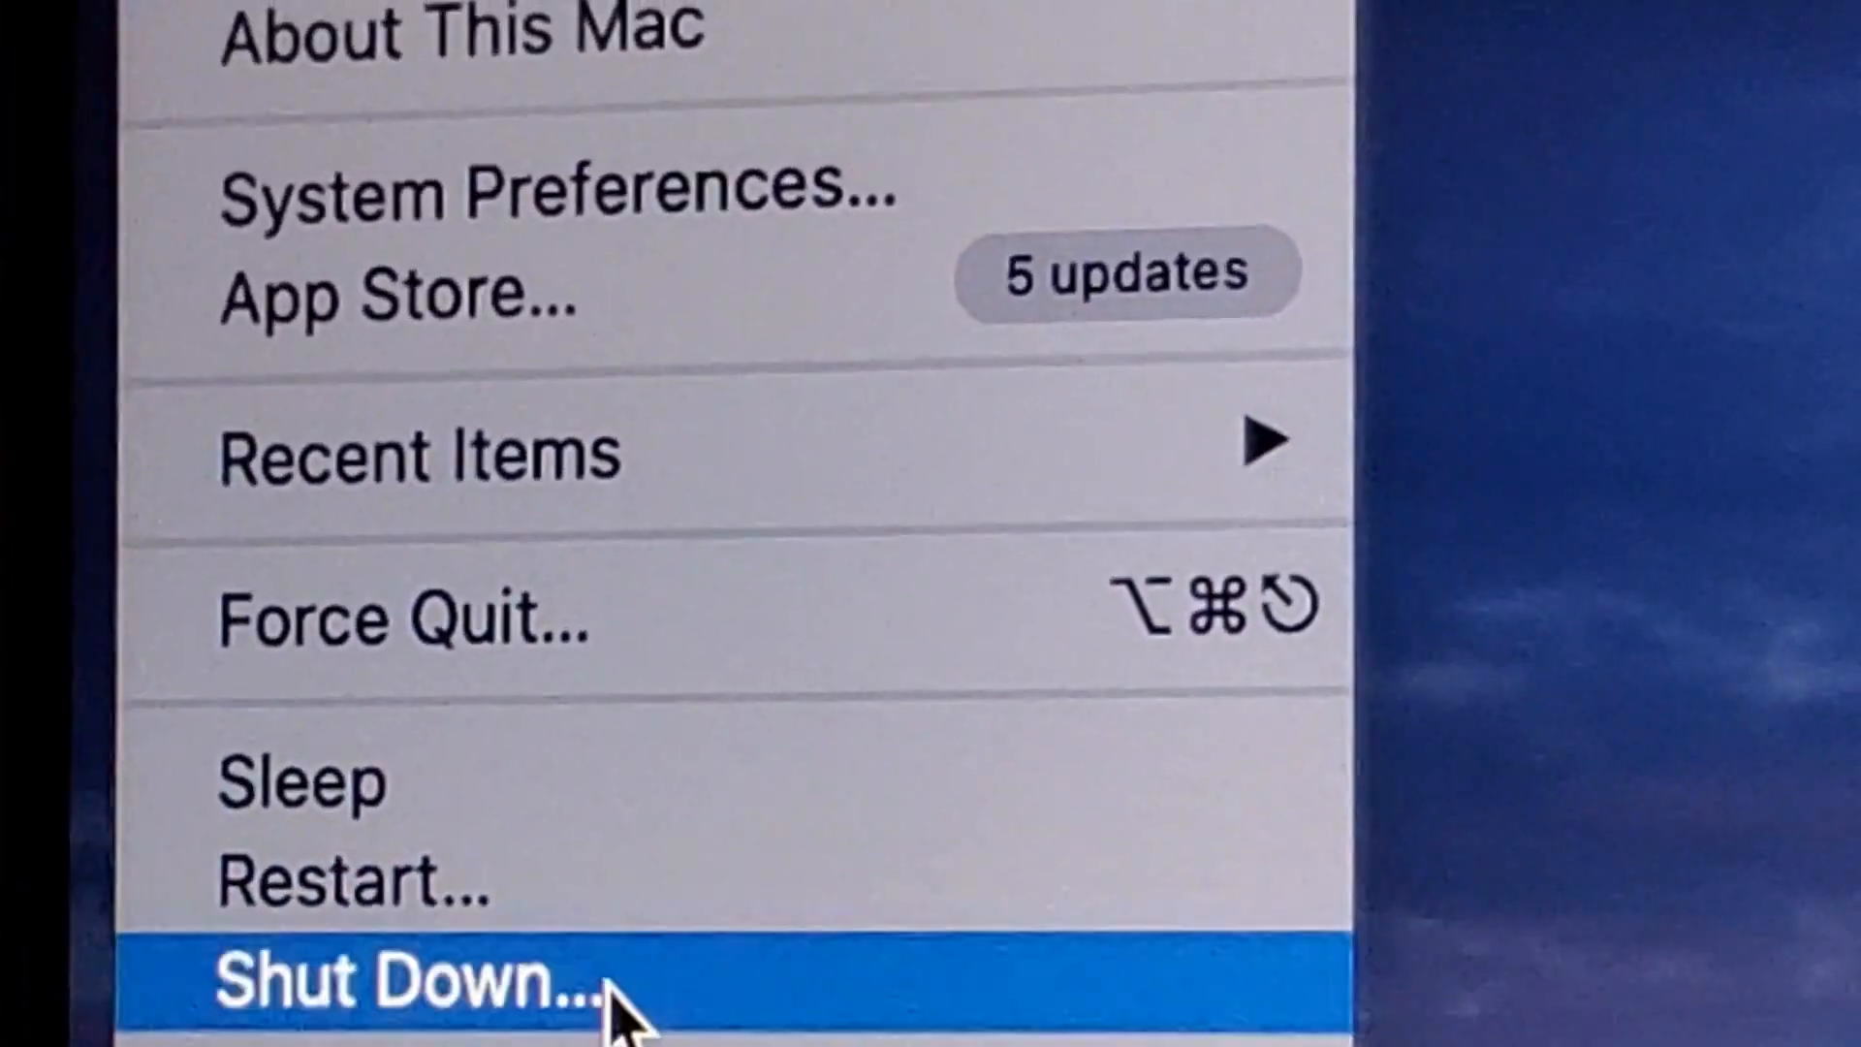
left_click(409, 979)
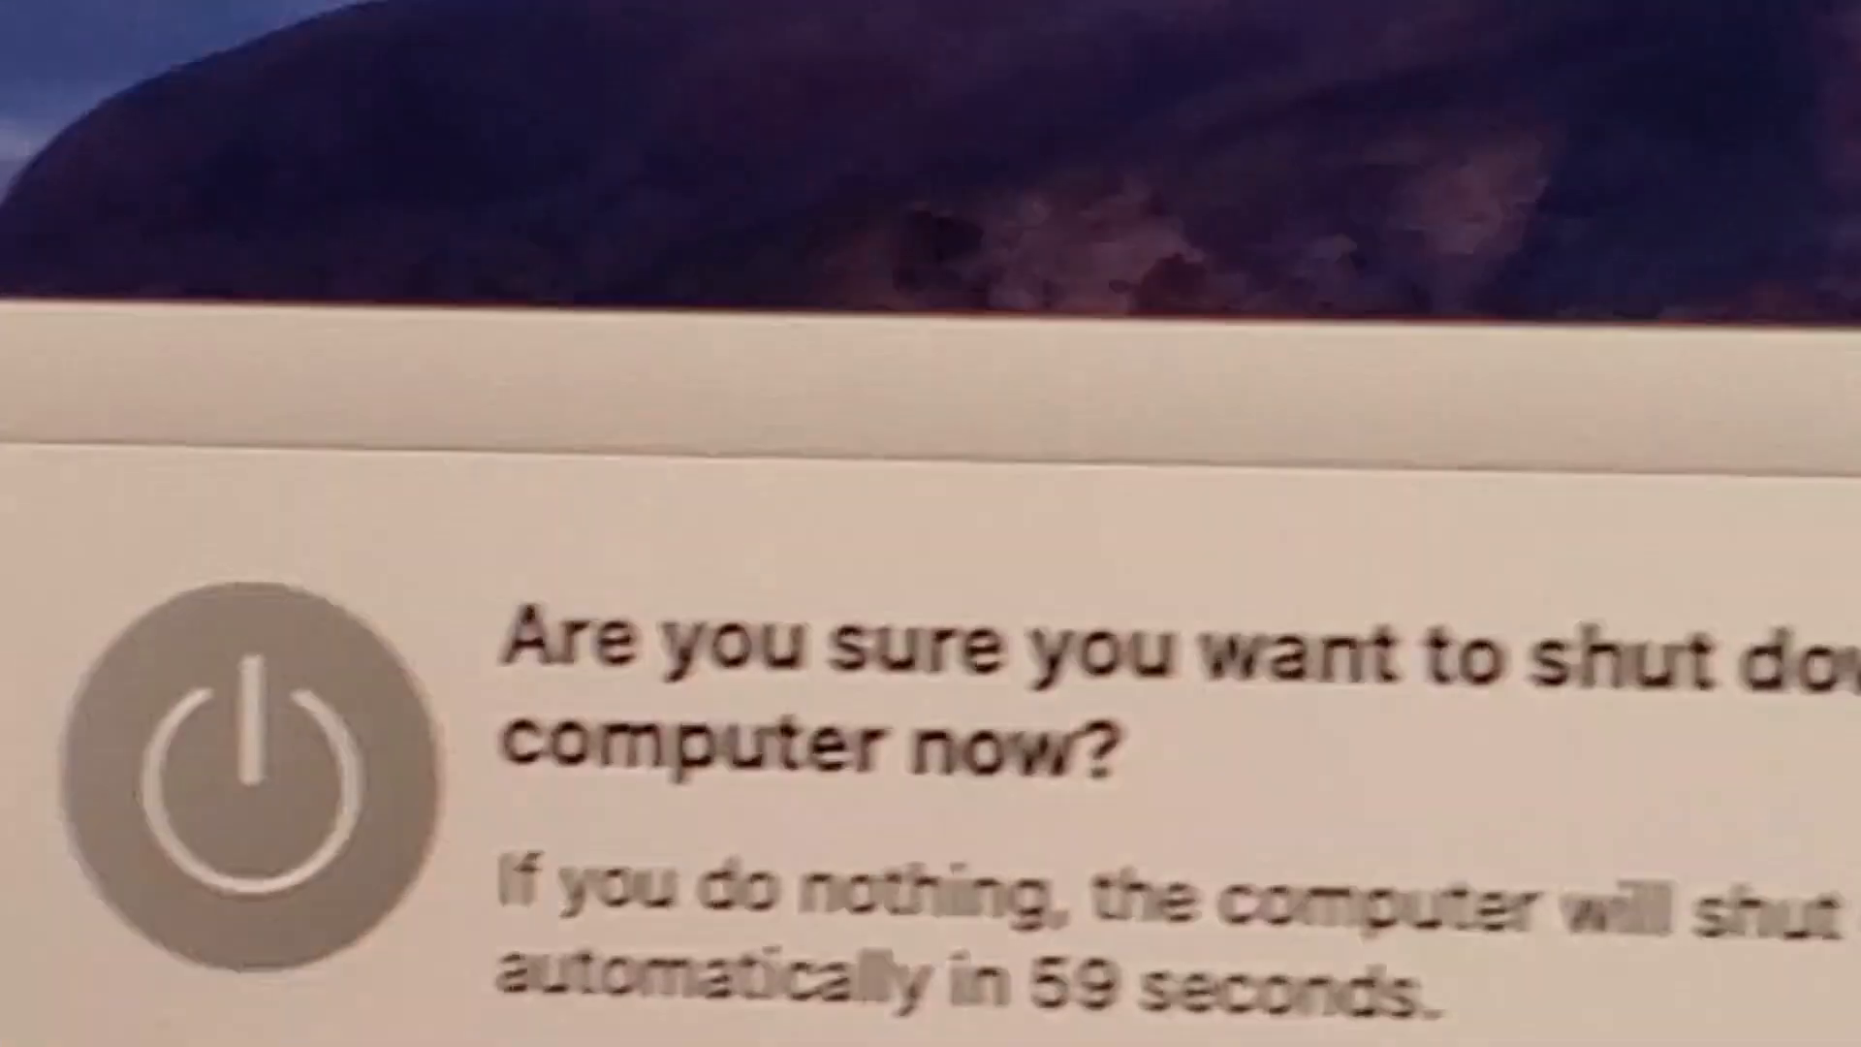